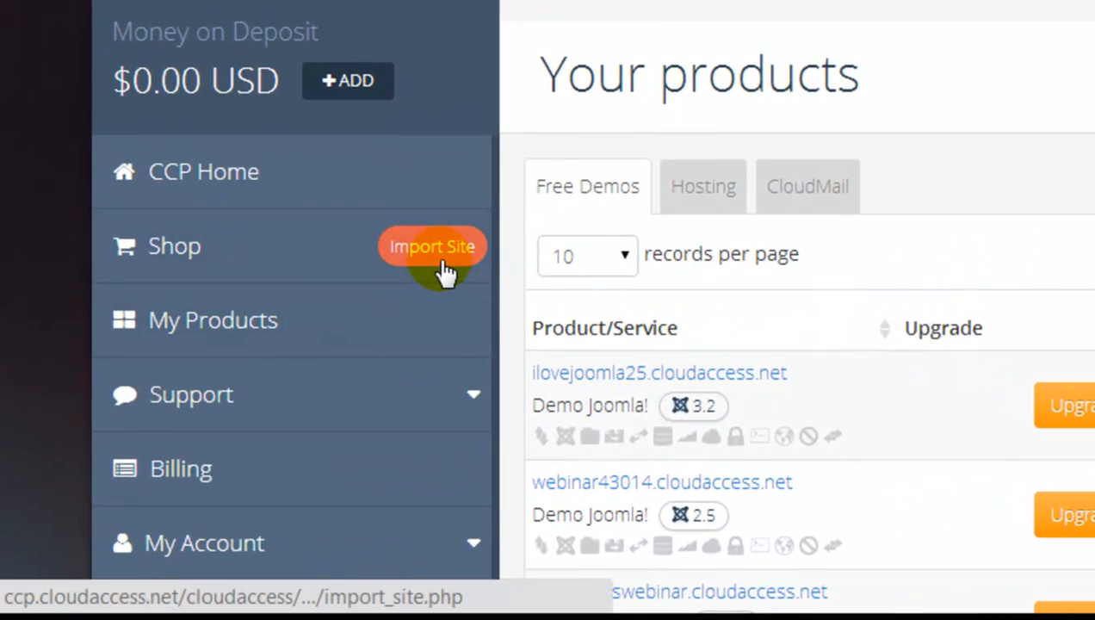
Start importing an existing site with Joomla! as the application type.
left_click(431, 246)
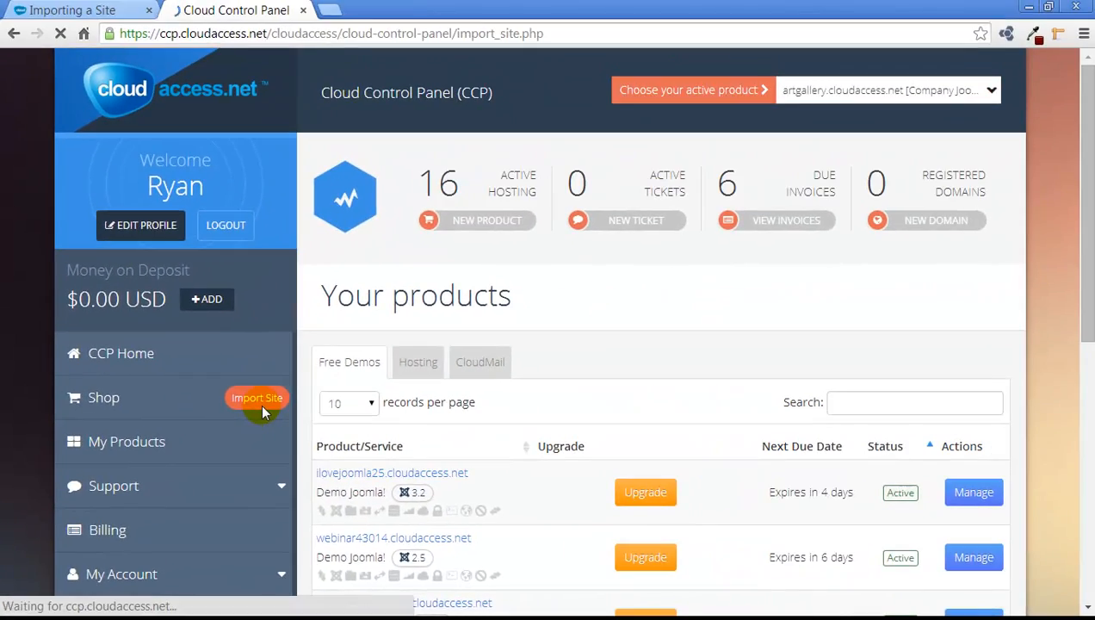
left_click(257, 397)
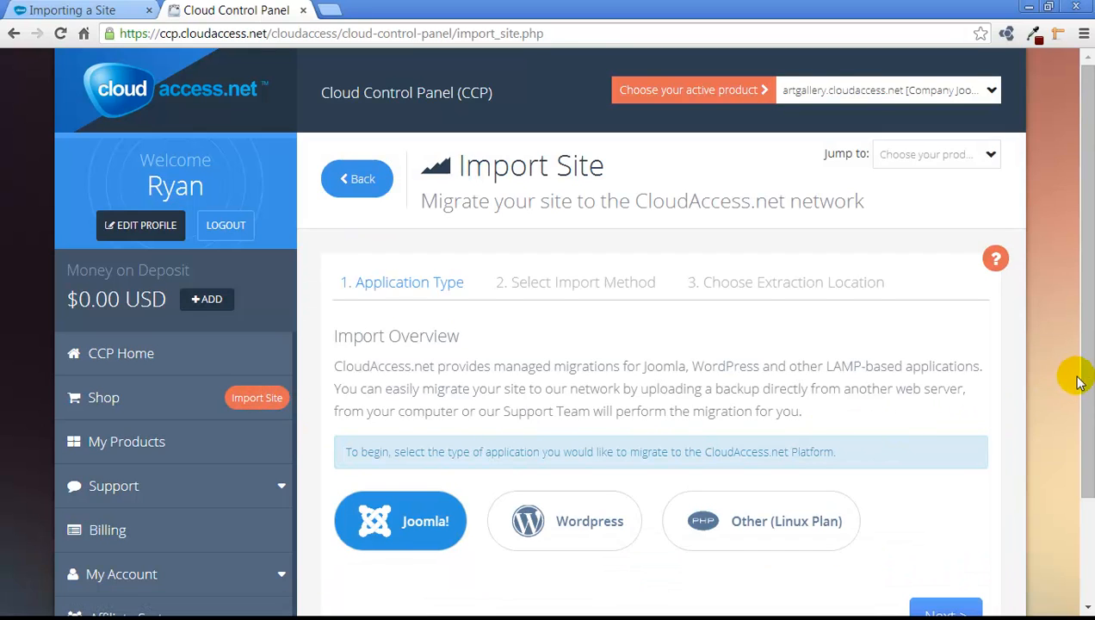
scroll("down", 3)
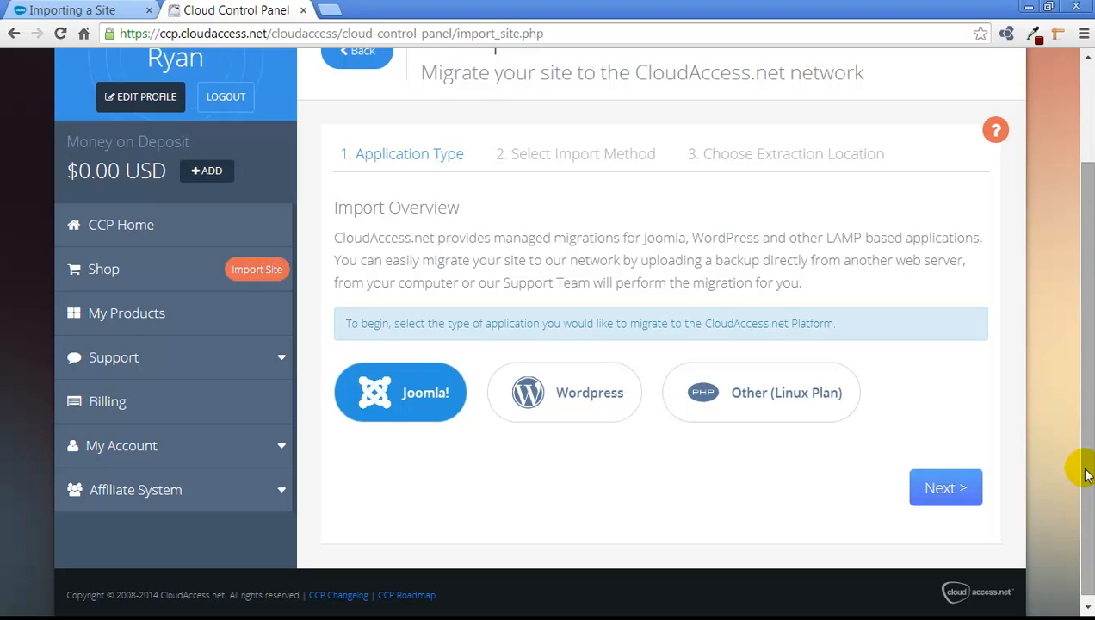
mouse_move(945, 487)
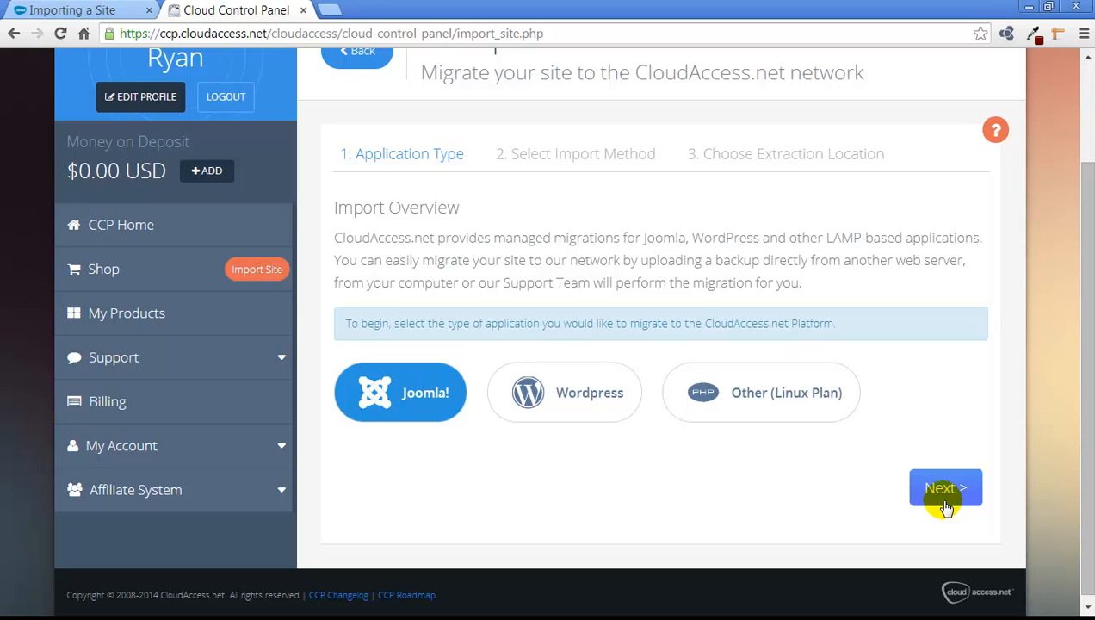
Advance the Joomla! import to the Select Import Method step.
left_click(945, 488)
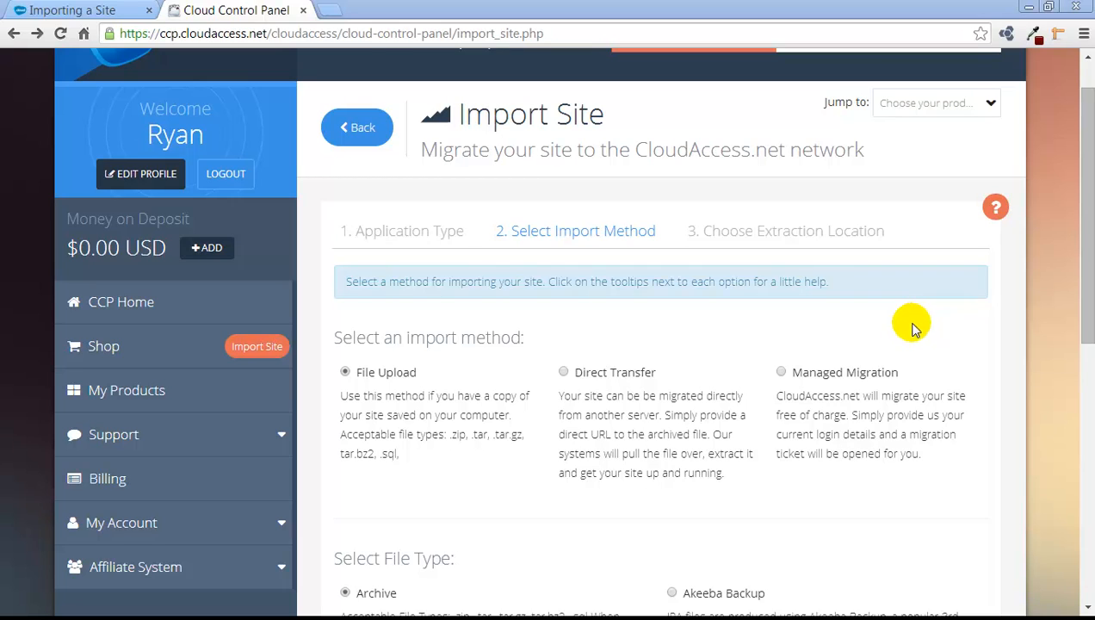
mouse_move(780, 371)
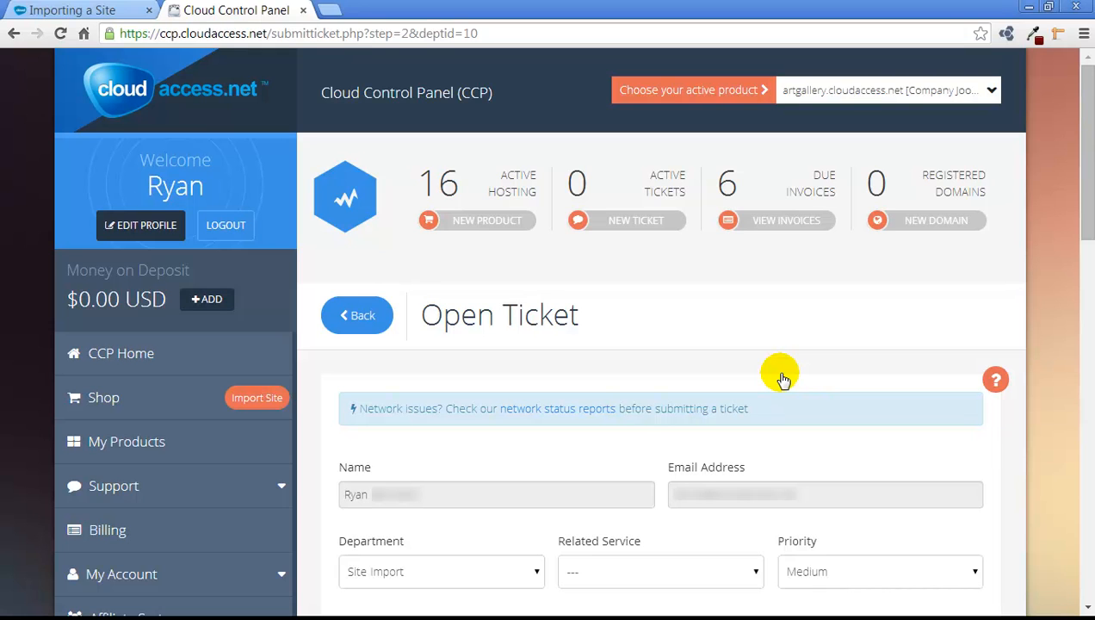
Reopen the import wizard and choose File Upload with the Akeeba Backup file type.
left_click(256, 397)
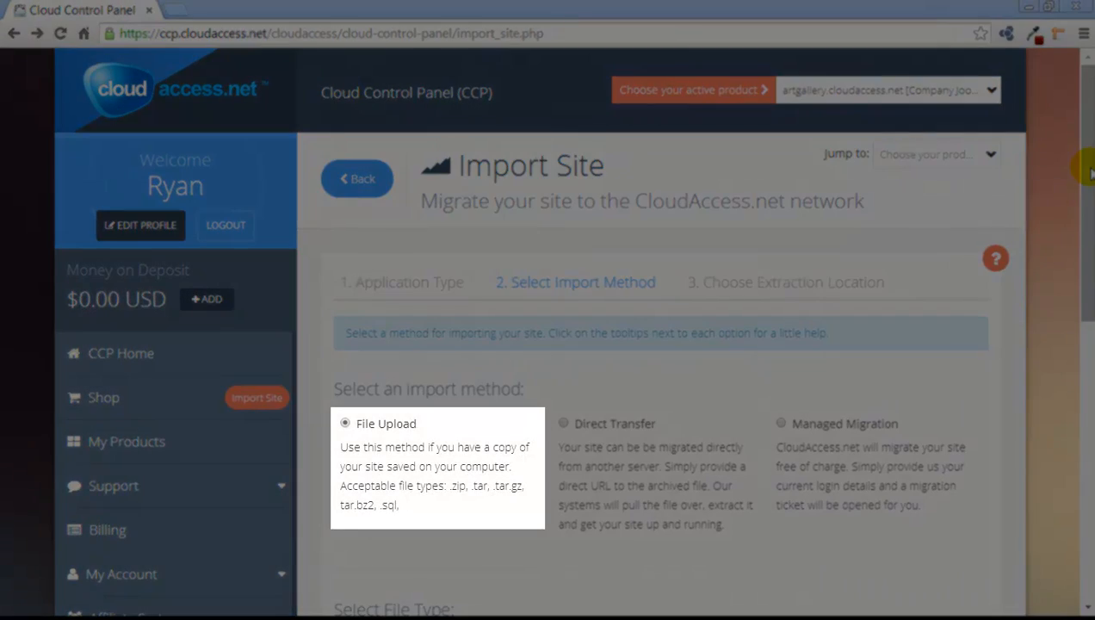
scroll("down", 3)
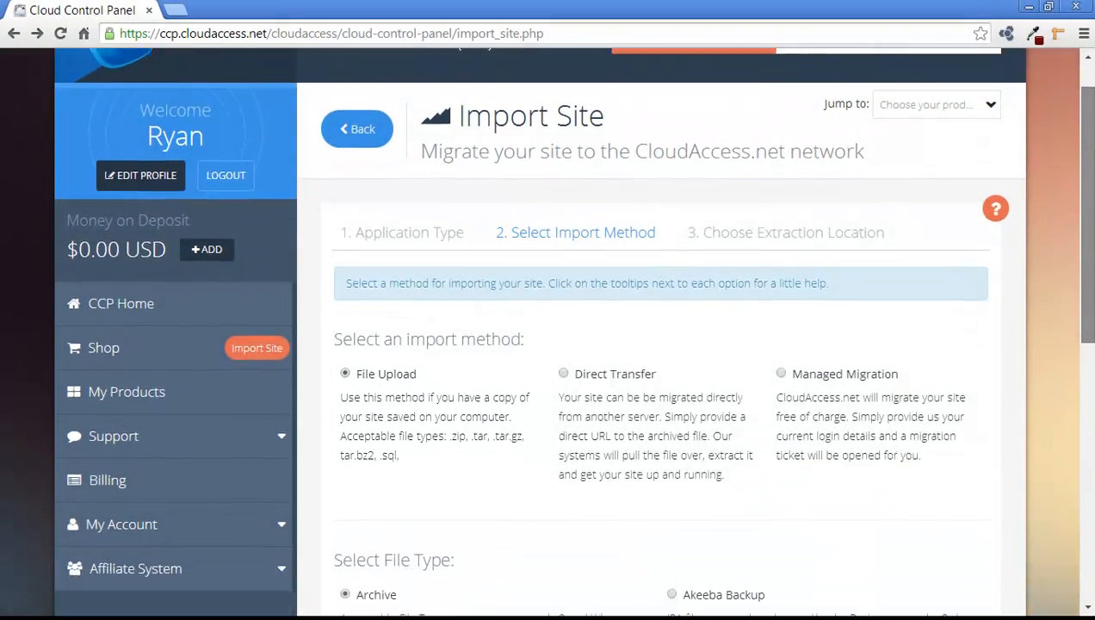
scroll("down", 3)
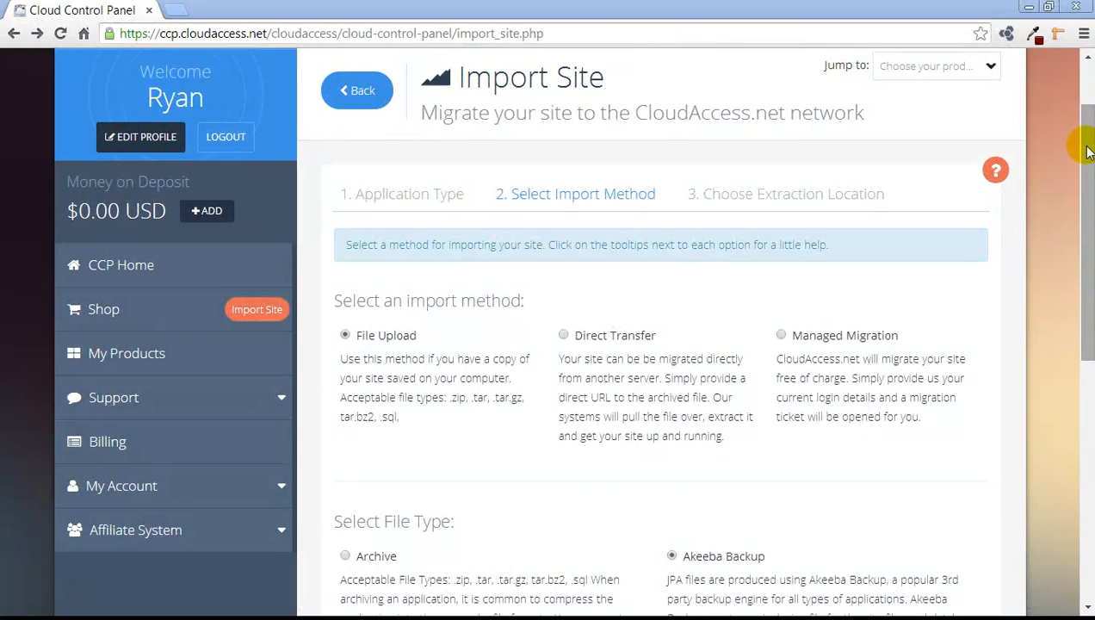
Choose the .jpa backup file and move past the file upload step.
left_click(385, 335)
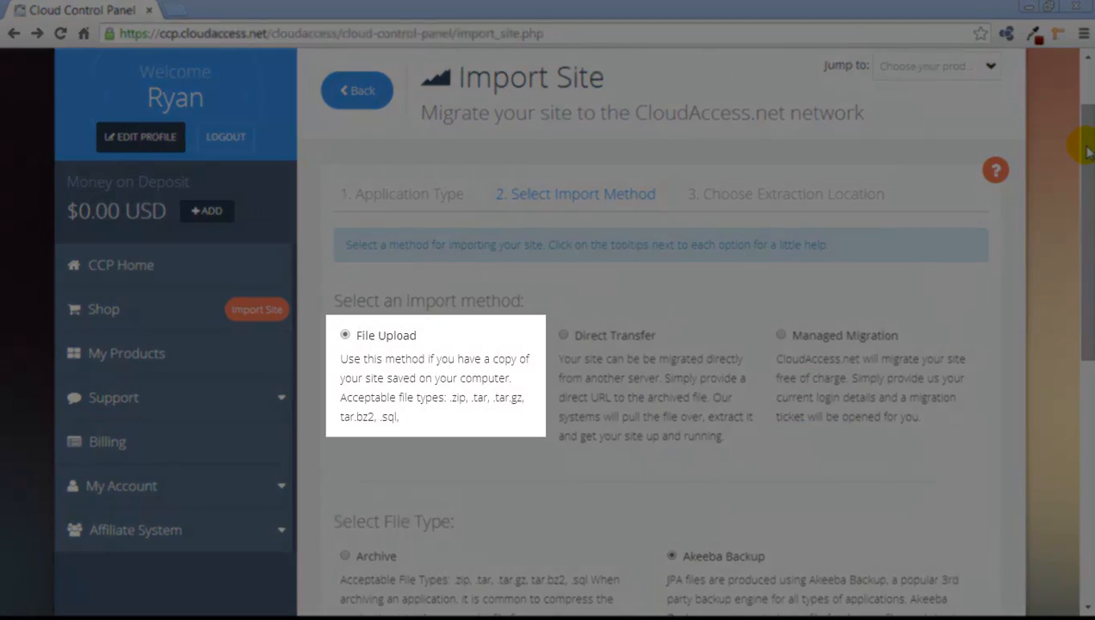
scroll("down", 3)
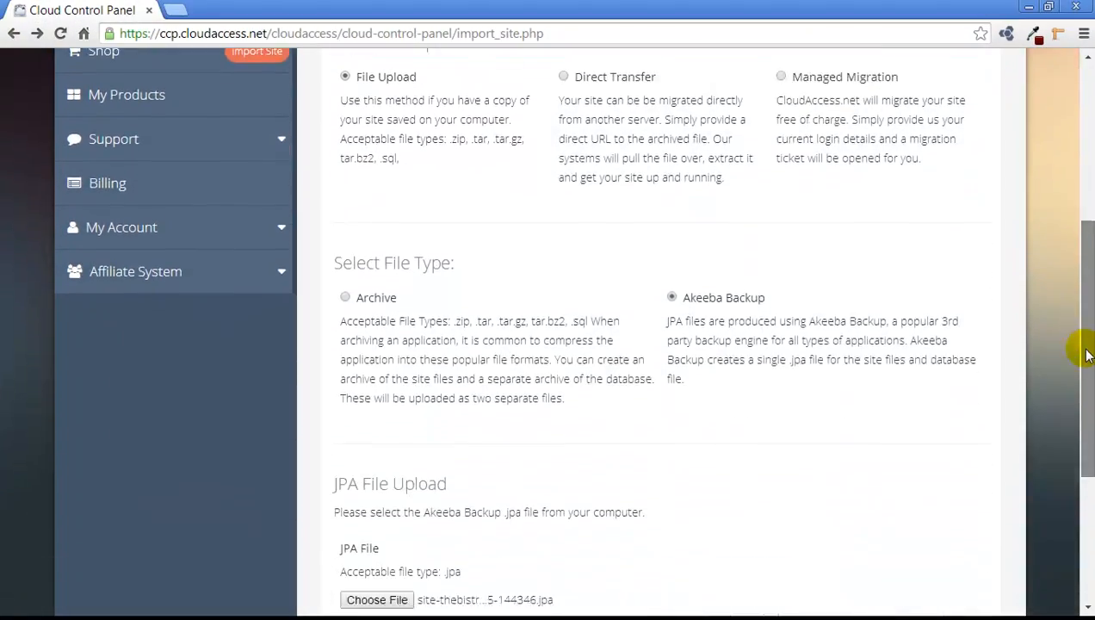
scroll("down", 3)
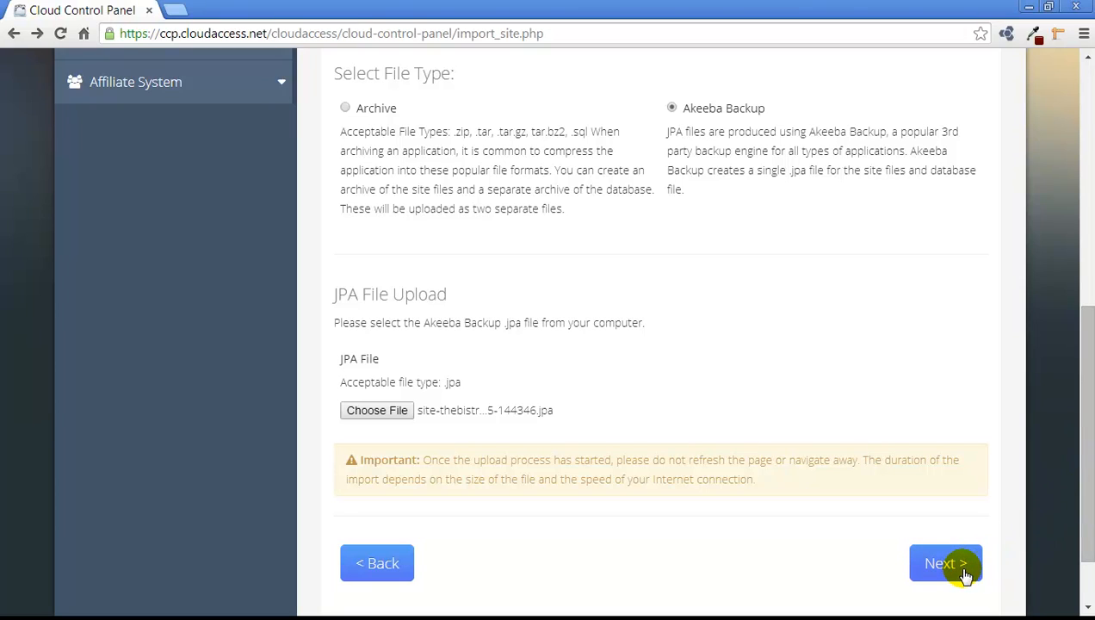
left_click(945, 563)
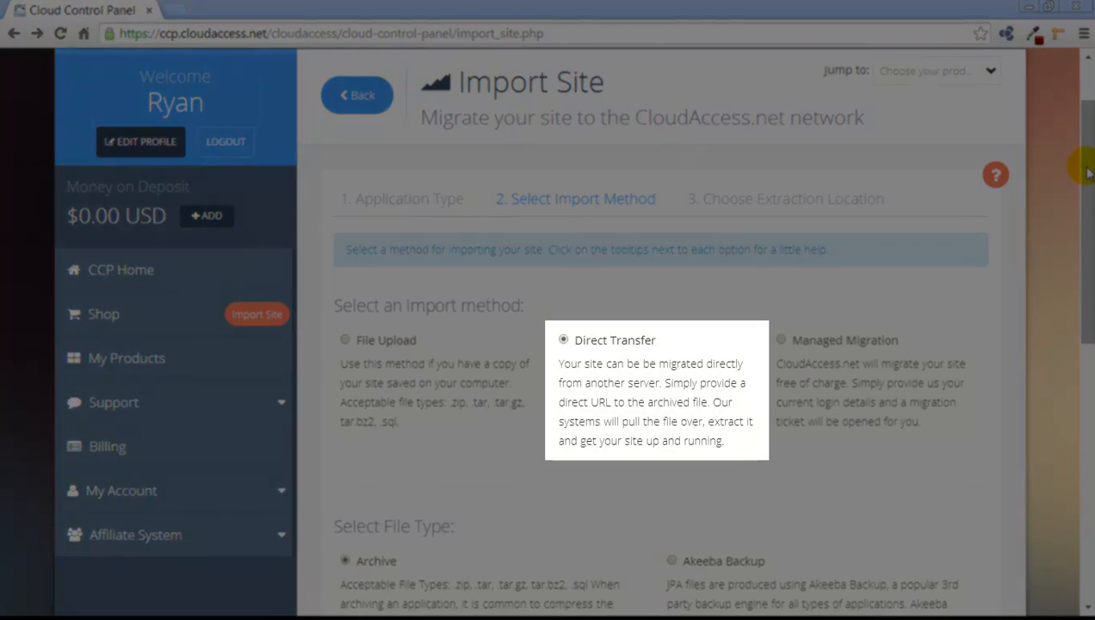
Submit the archive URLs, then pick Direct Transfer with Akeeba Backup.
scroll("down", 3)
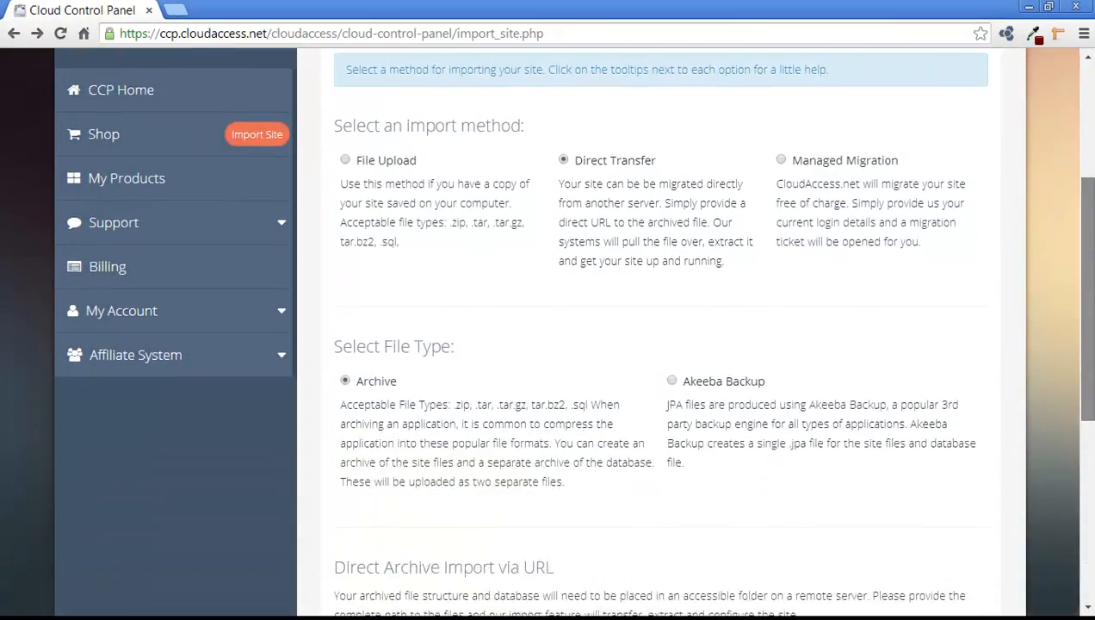
scroll("down", 3)
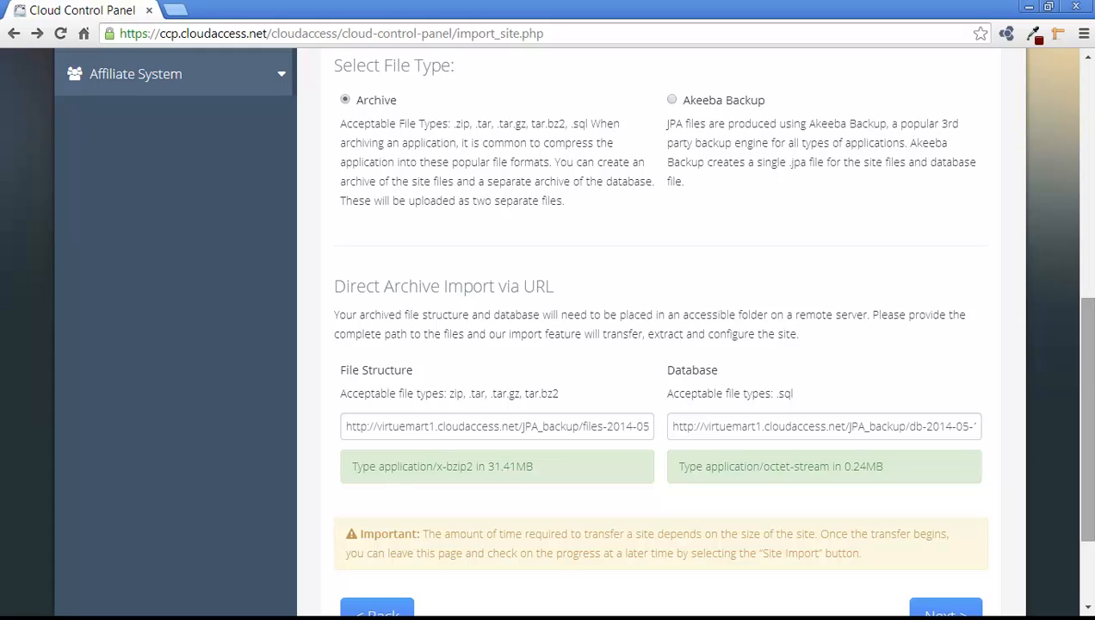
scroll("down", 3)
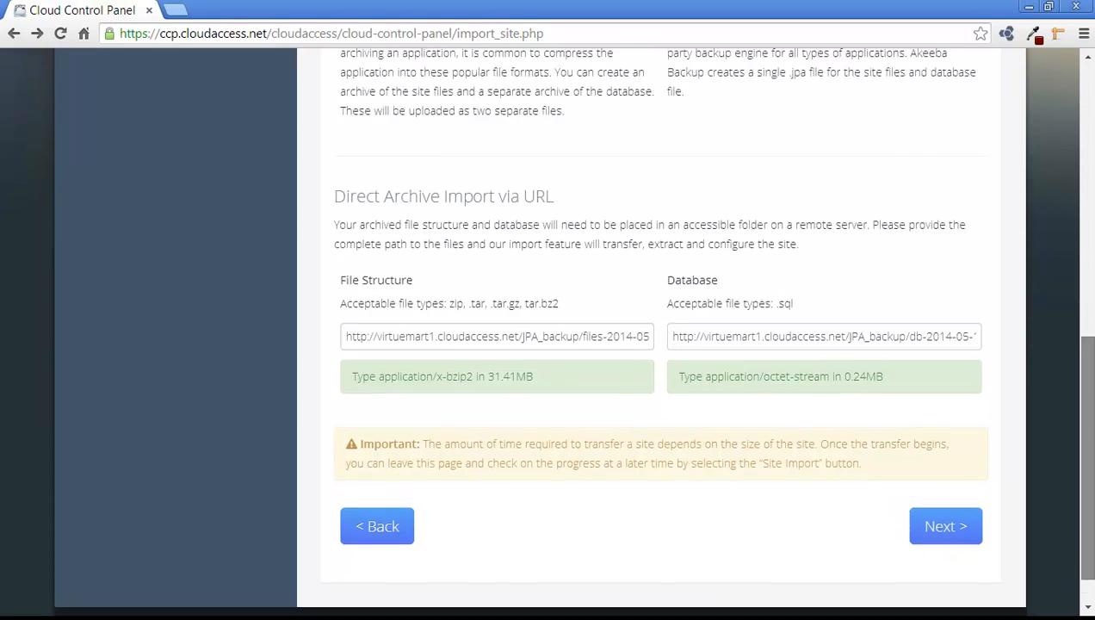
scroll("down", 3)
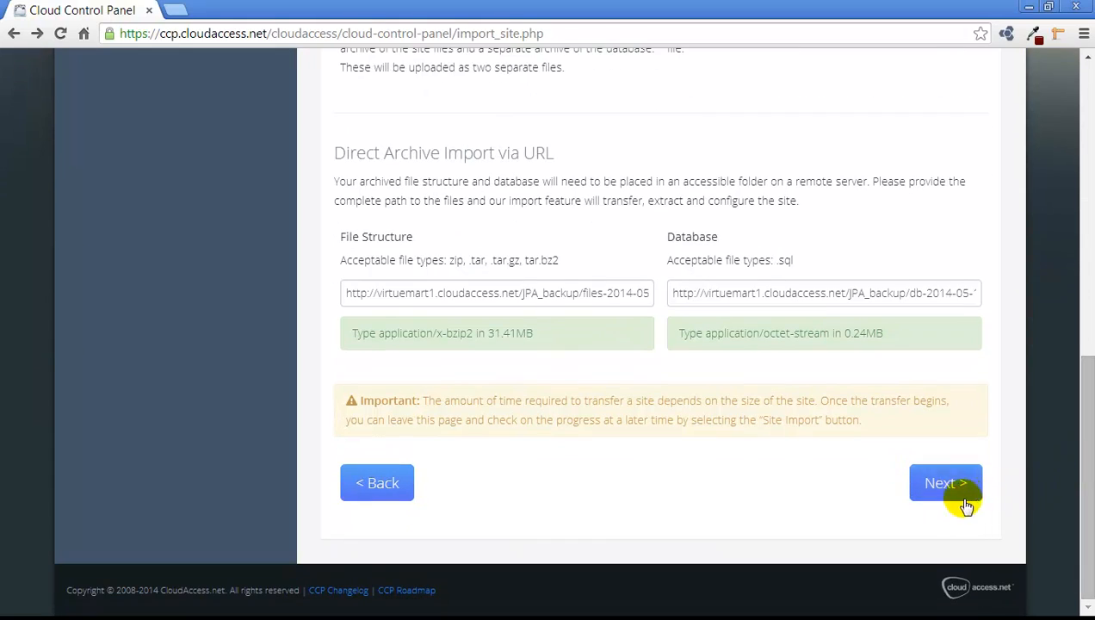
left_click(944, 481)
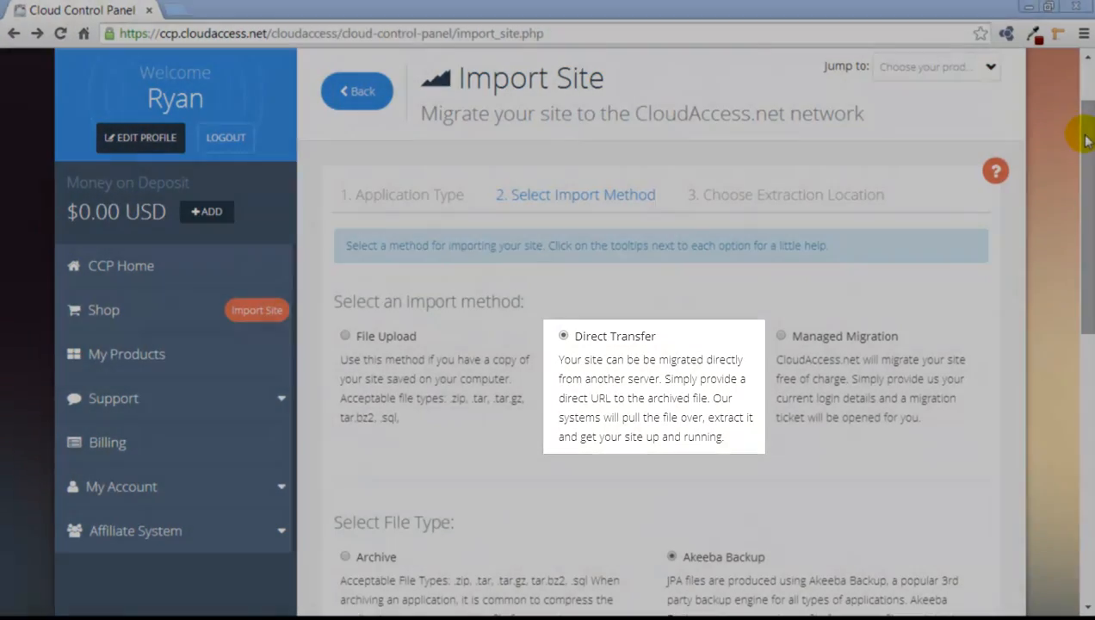
Validate the 12.16MB JPA file link and proceed to Choose Extraction Location.
scroll("down", 3)
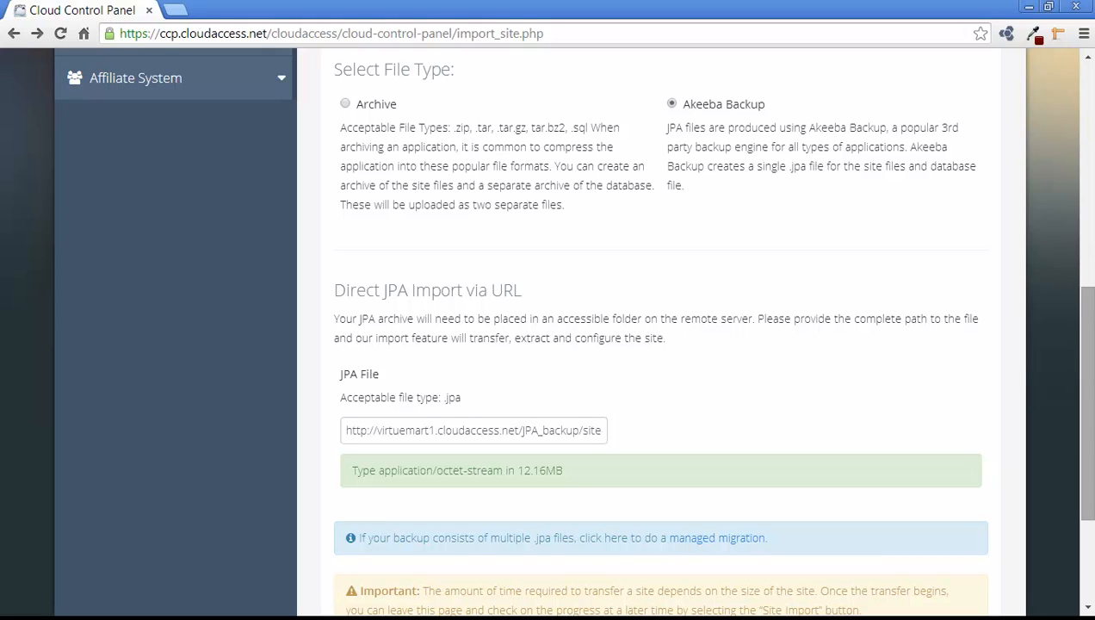
scroll("down", 3)
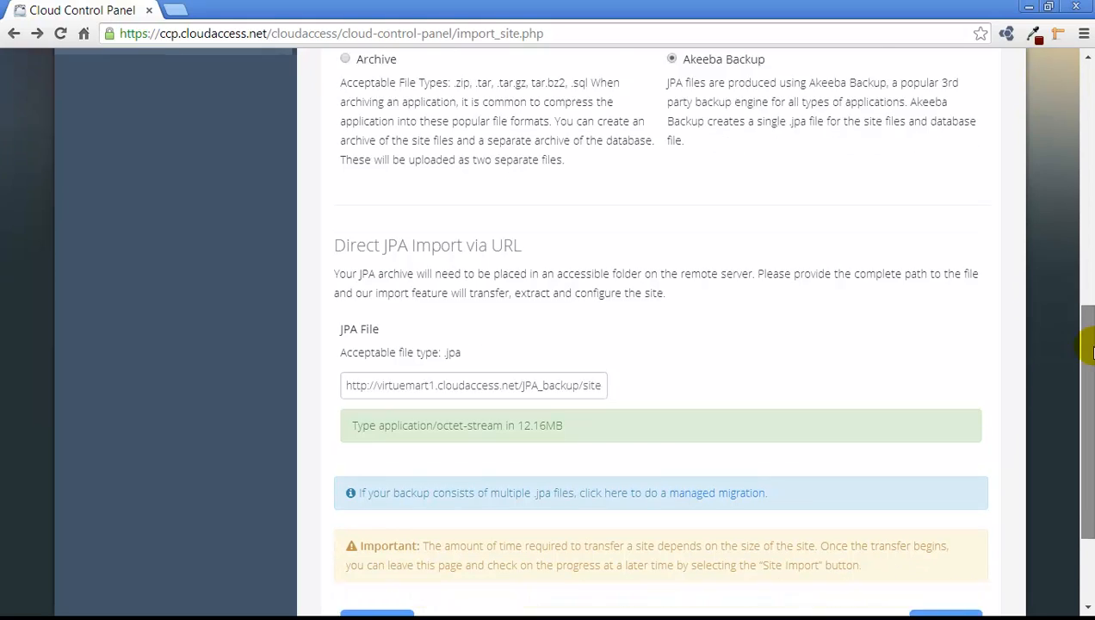
scroll("down", 3)
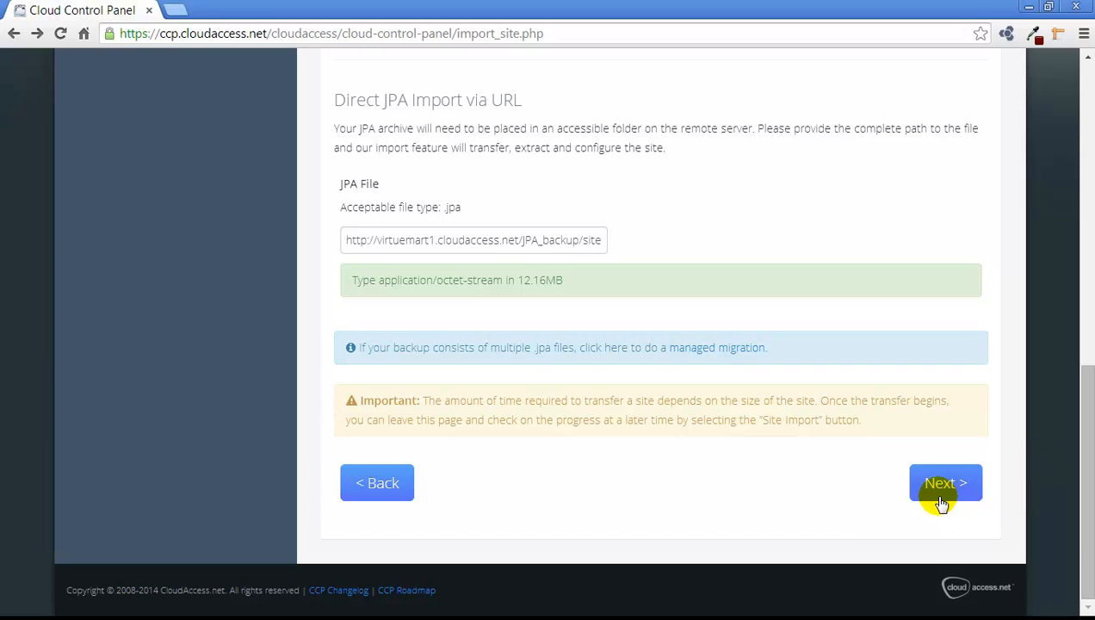
left_click(944, 482)
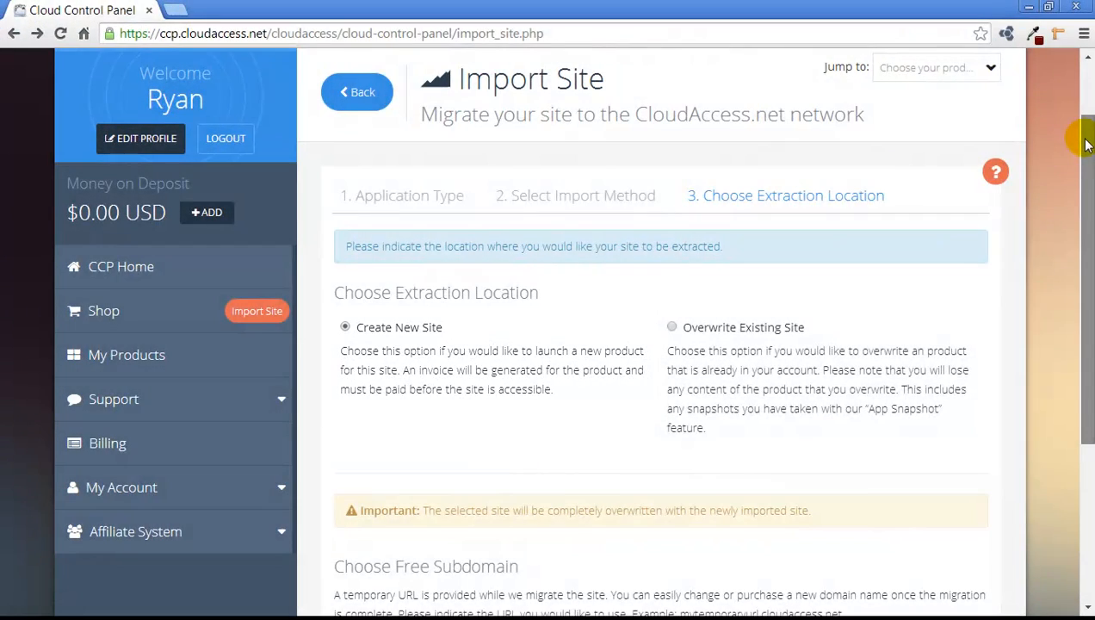
Keep Create New Site and enter importingfun as the free subdomain.
scroll("down", 3)
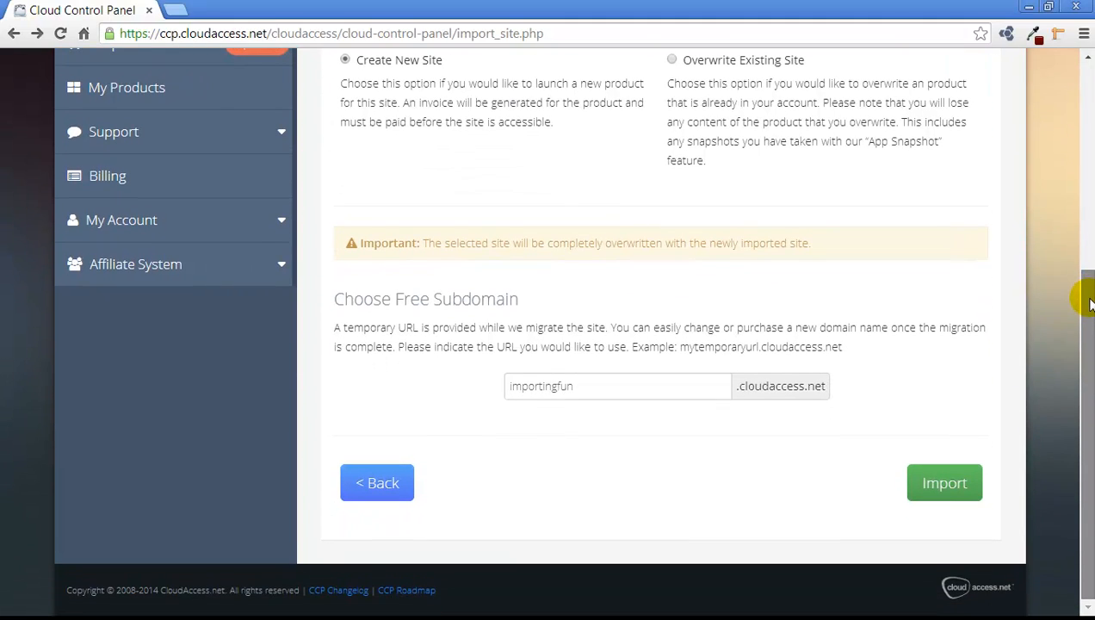
mouse_move(1088, 299)
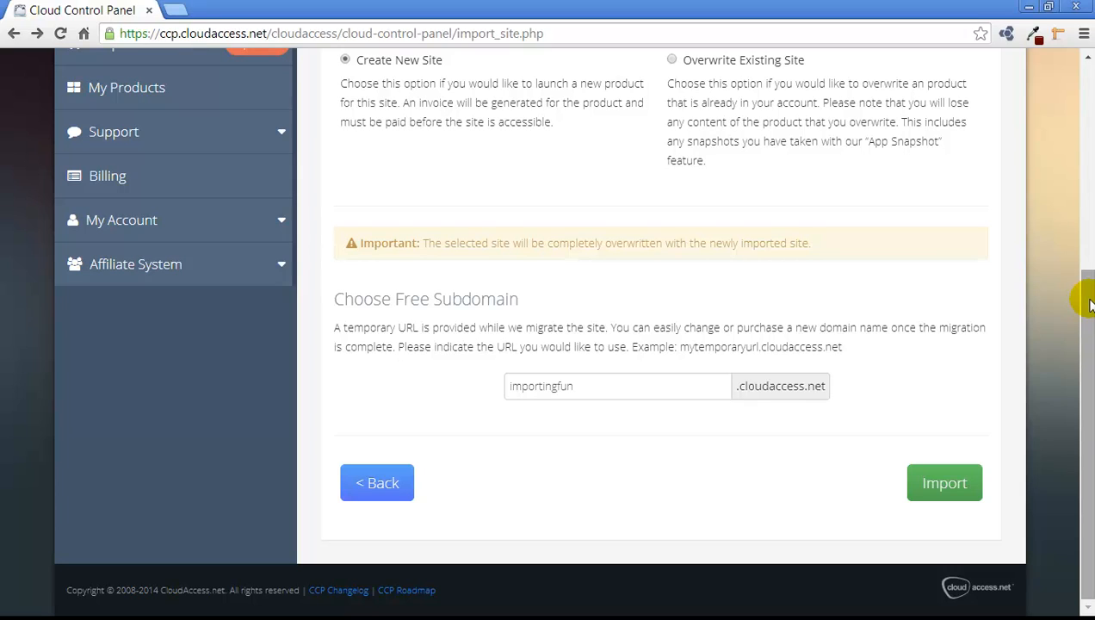
mouse_move(1080, 334)
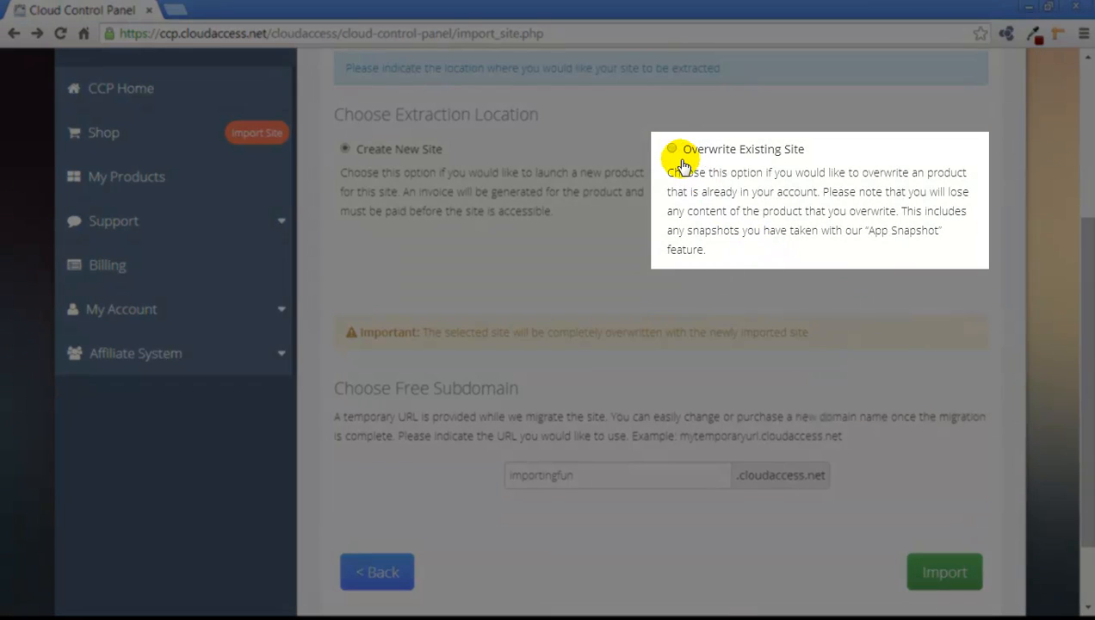
left_click(672, 149)
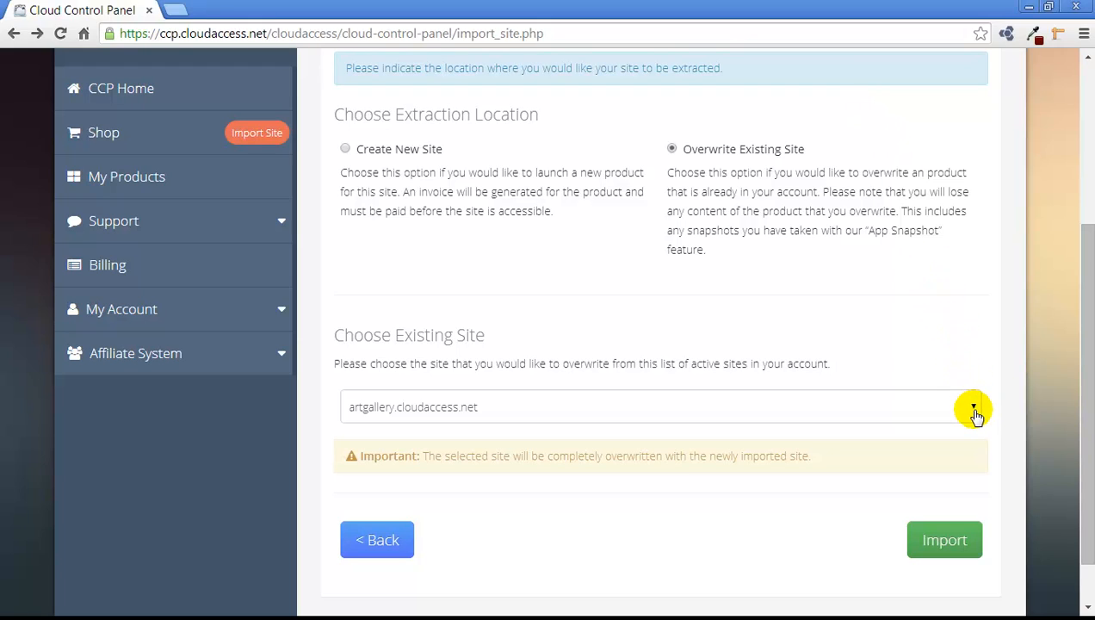
mouse_move(974, 410)
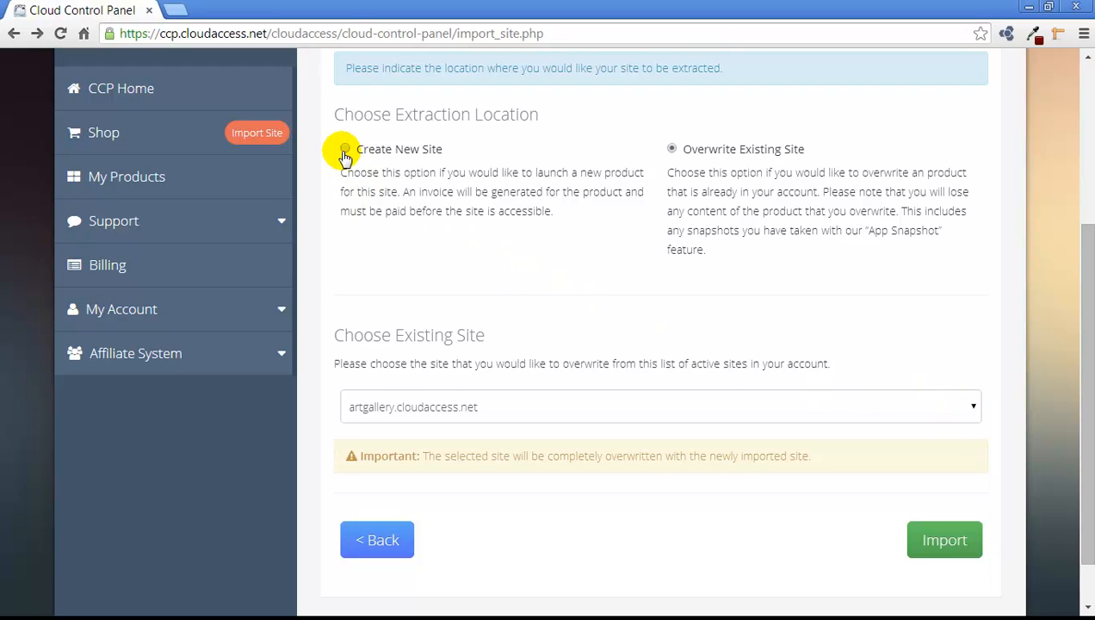
left_click(344, 148)
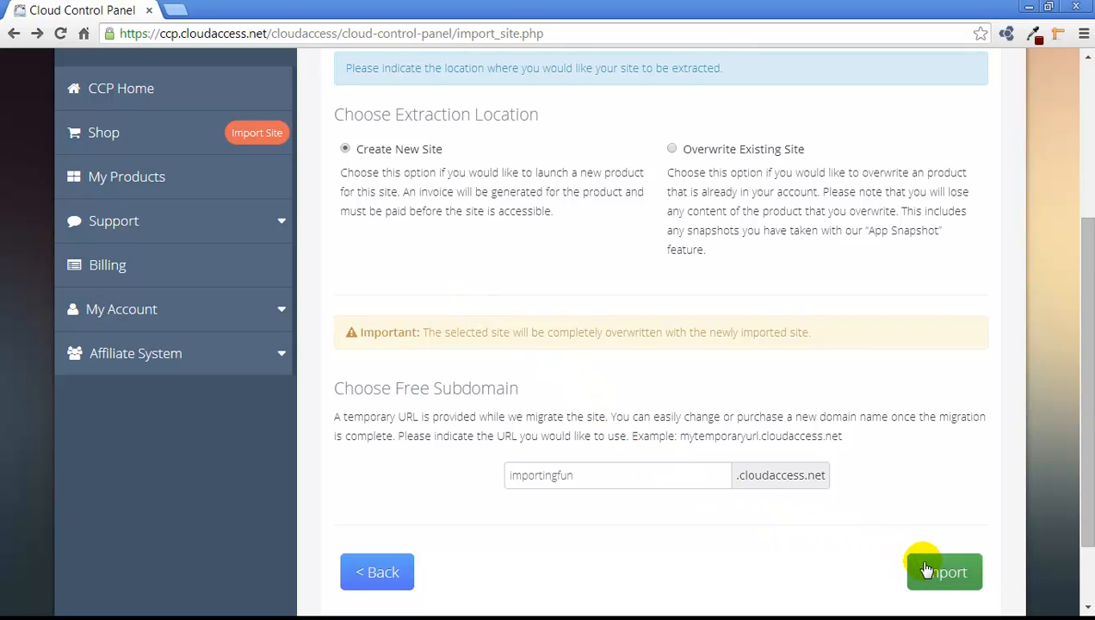
Launch the importingfun site import and confirm the start prompt with OK.
left_click(943, 571)
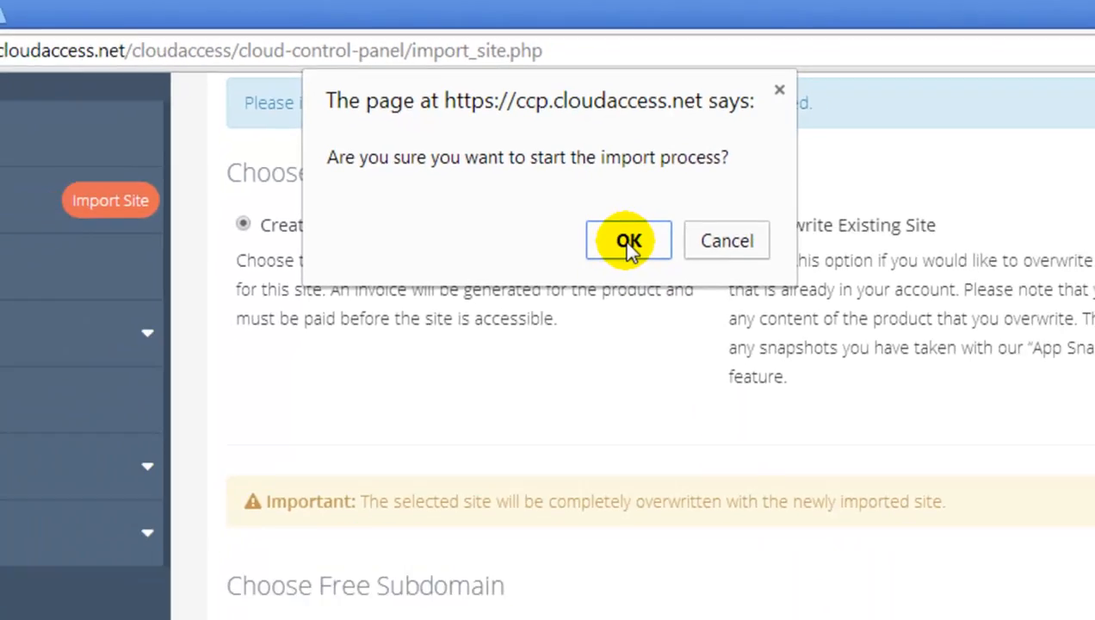
left_click(628, 240)
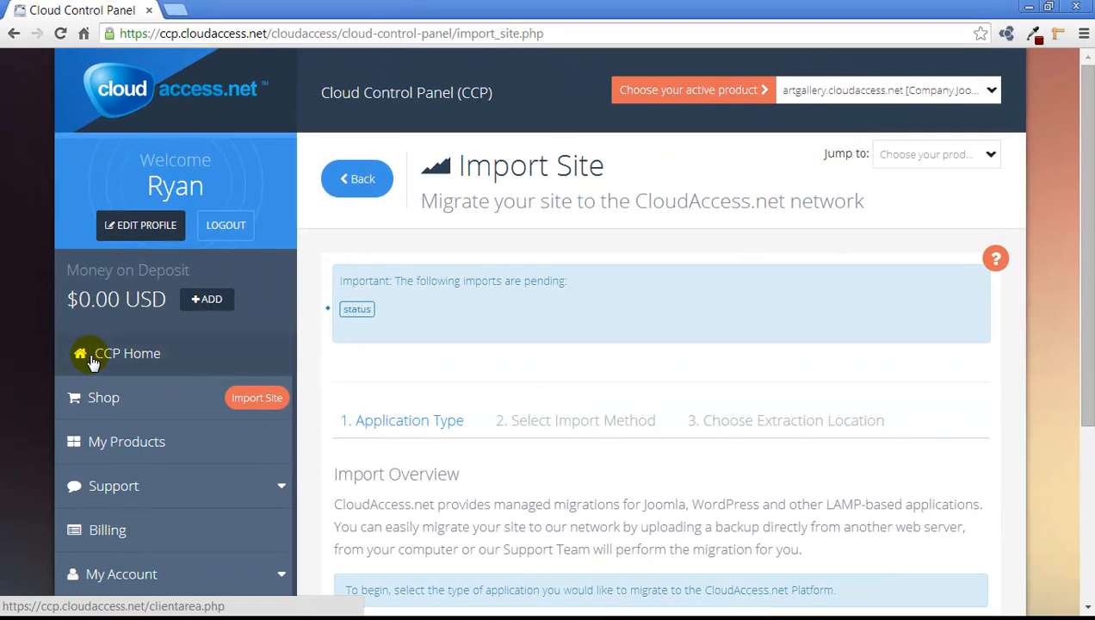
Go to CCP Home and dismiss the 'Site import enqueued successfully' notice.
left_click(126, 353)
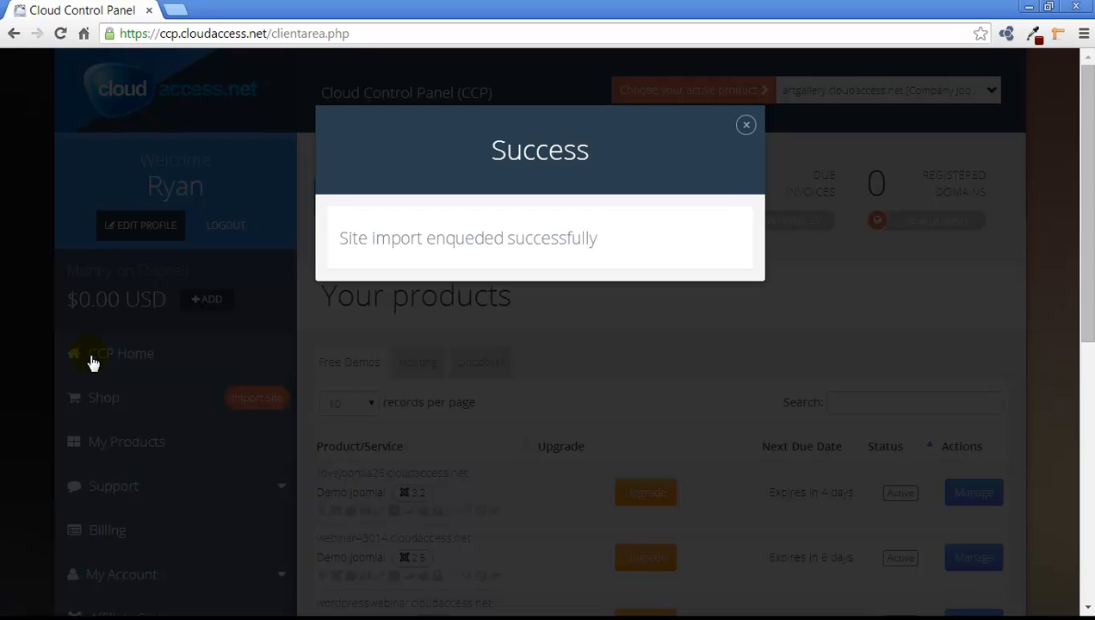
mouse_move(591, 258)
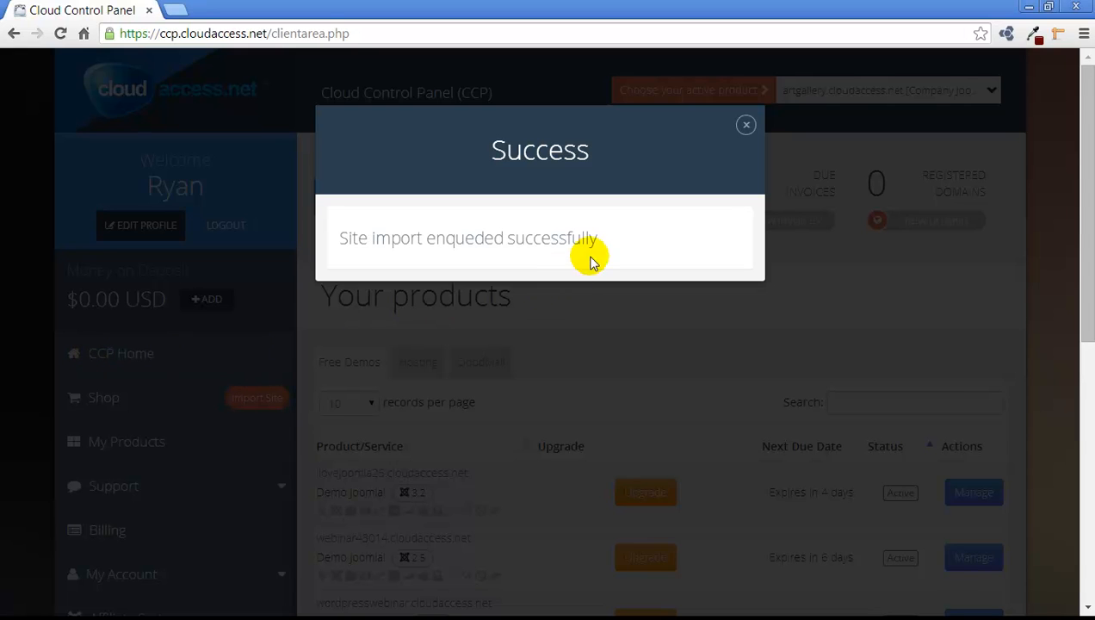
left_click(745, 125)
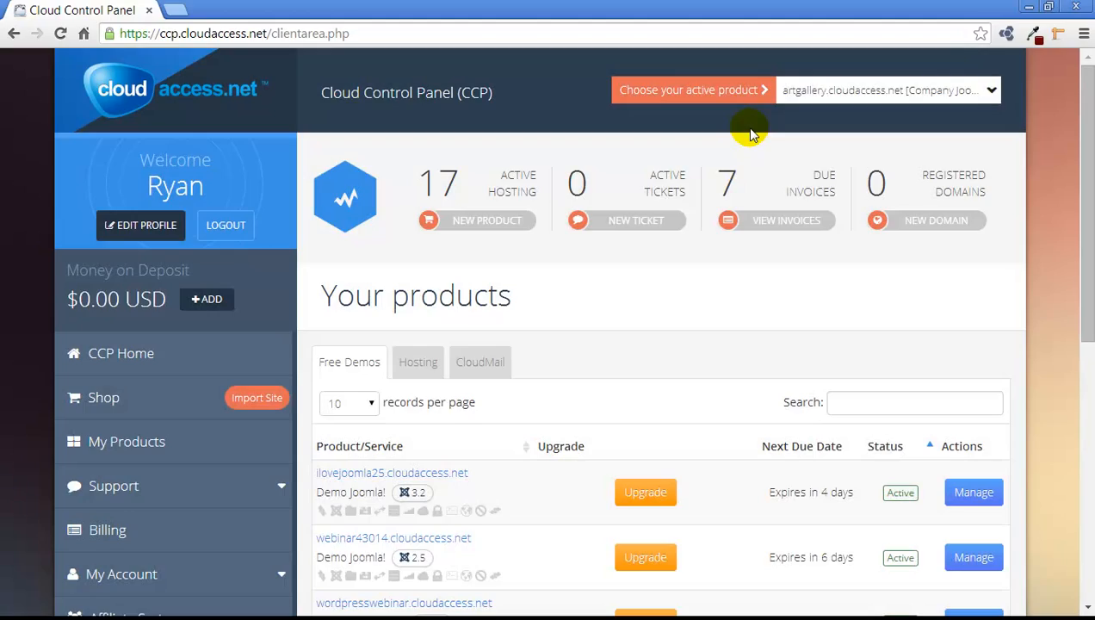